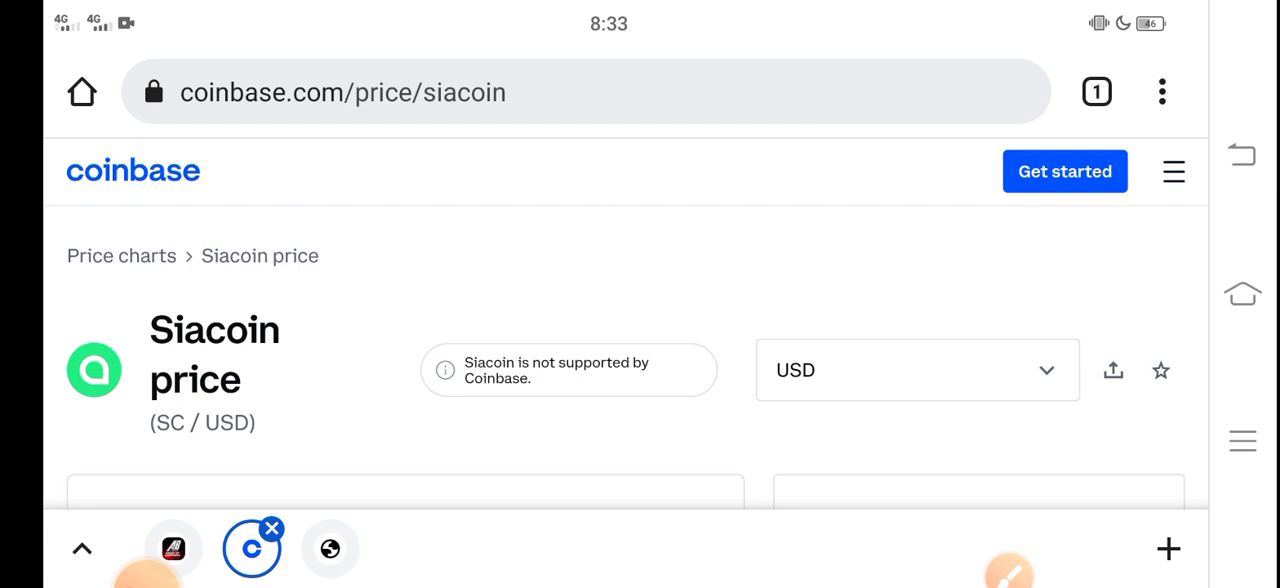
Scroll the Siacoin page down to the $0.0100 price and its chart.
scroll(down, 3)
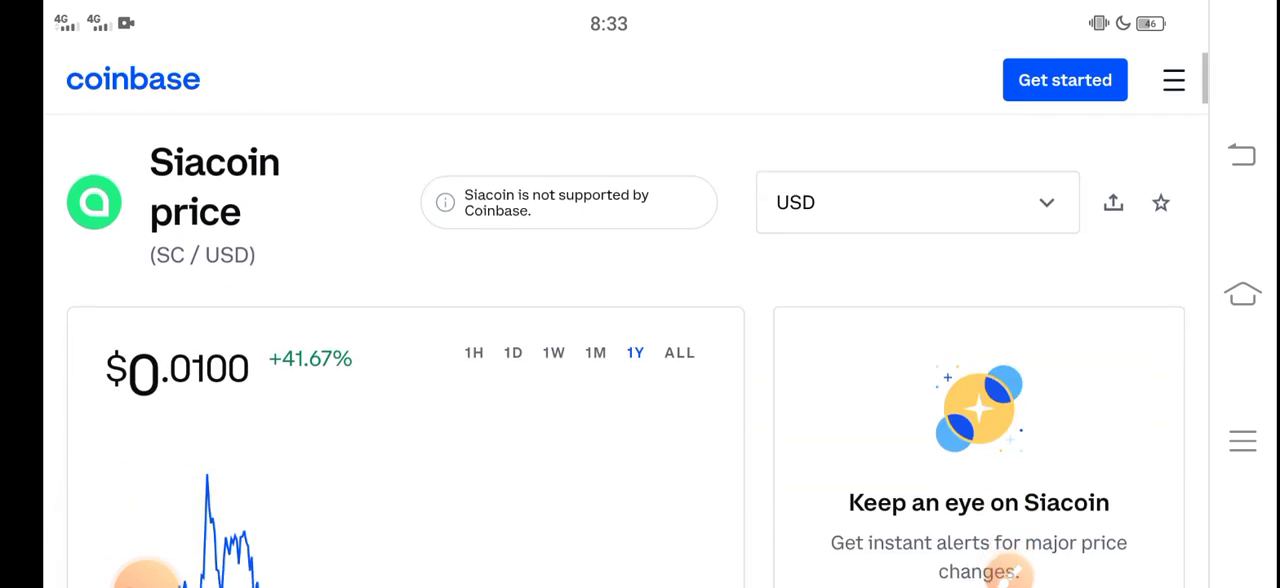
scroll(down, 3)
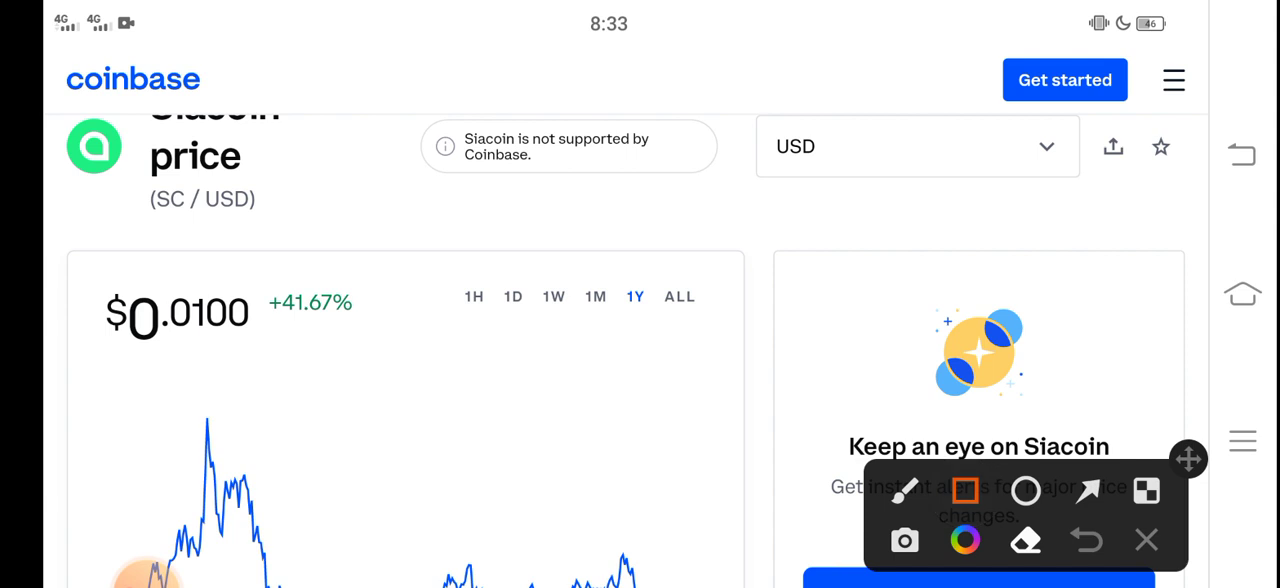
Box the $0.0100 price with an arrow, clear the marks, and reveal the 1M chart.
drag(296, 368, 404, 384)
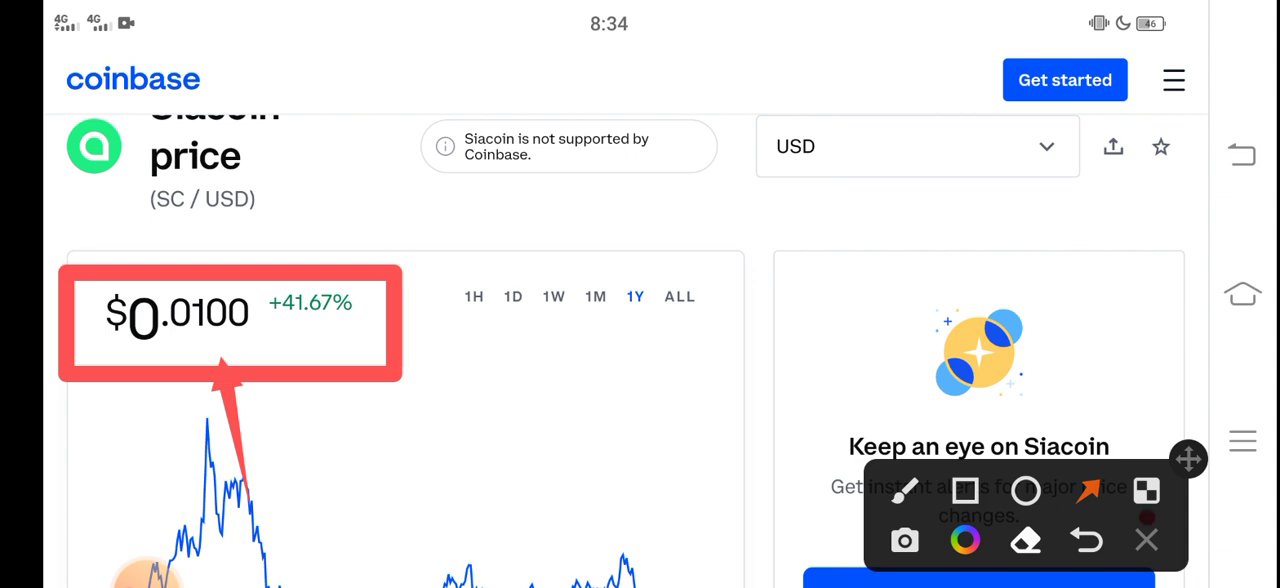
click(1146, 540)
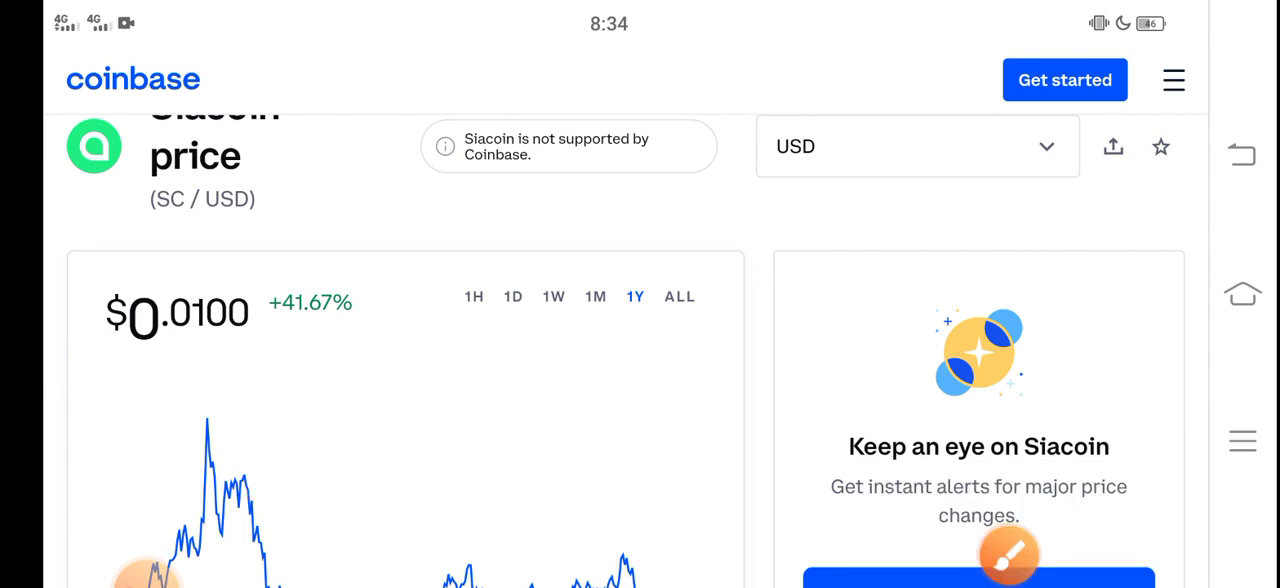
scroll(down, 3)
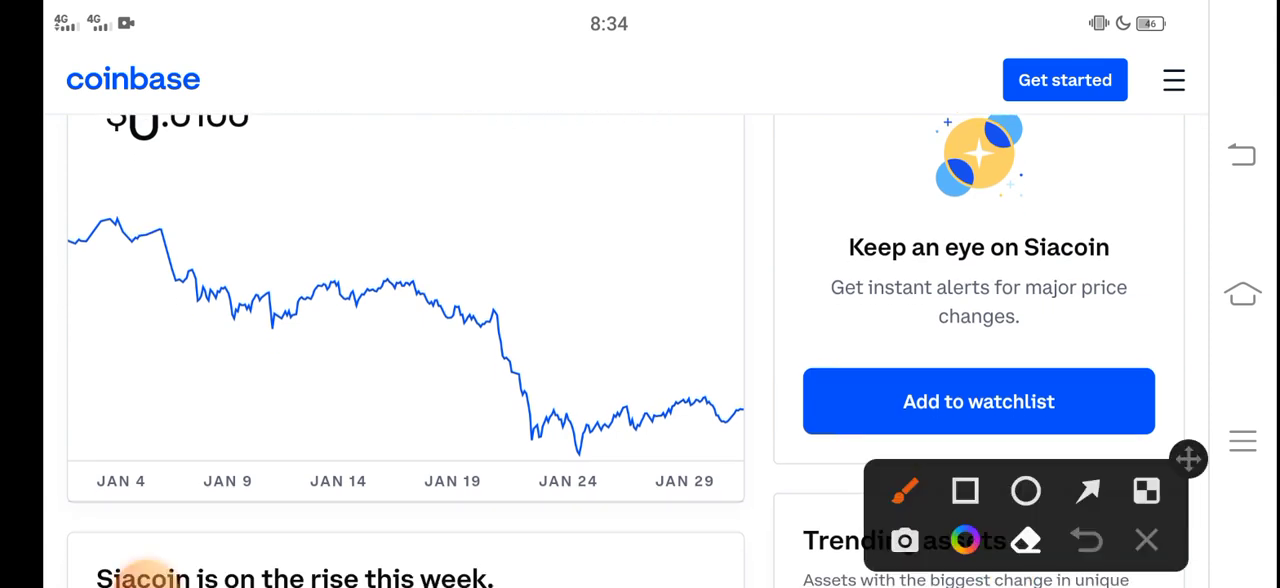
Trace the Jan 4–24 downtrend in red and circle the Jan 24 low.
drag(128, 240, 318, 328)
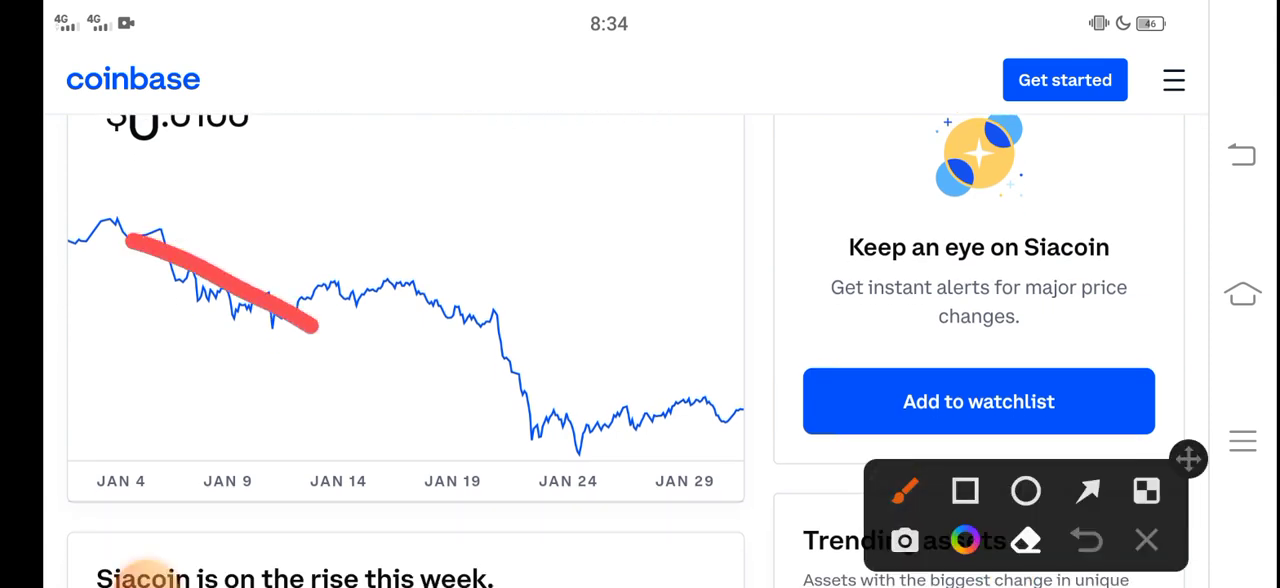
drag(310, 330, 520, 484)
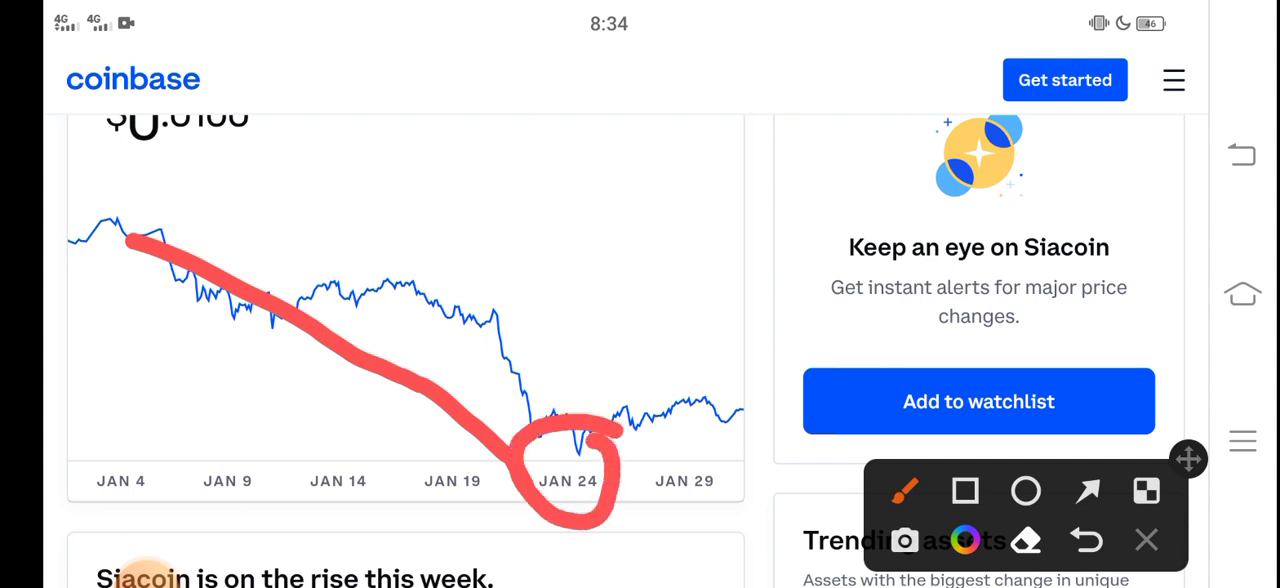
drag(600, 450, 740, 384)
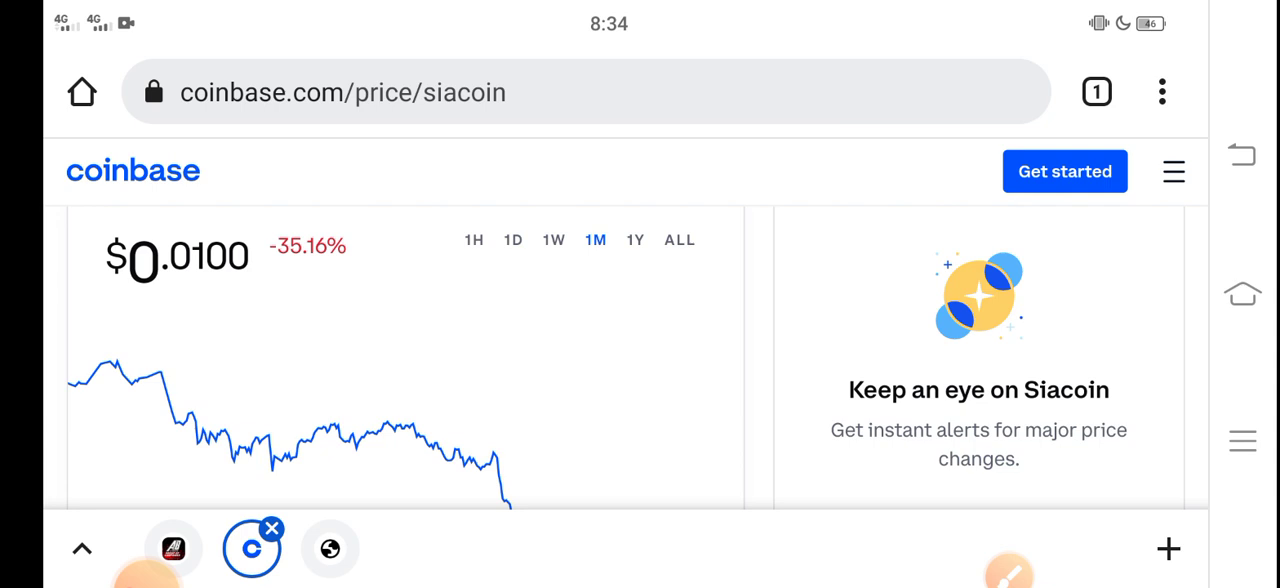
Scroll down to the 'Siacoin is on the rise this week' summary.
scroll(down, 3)
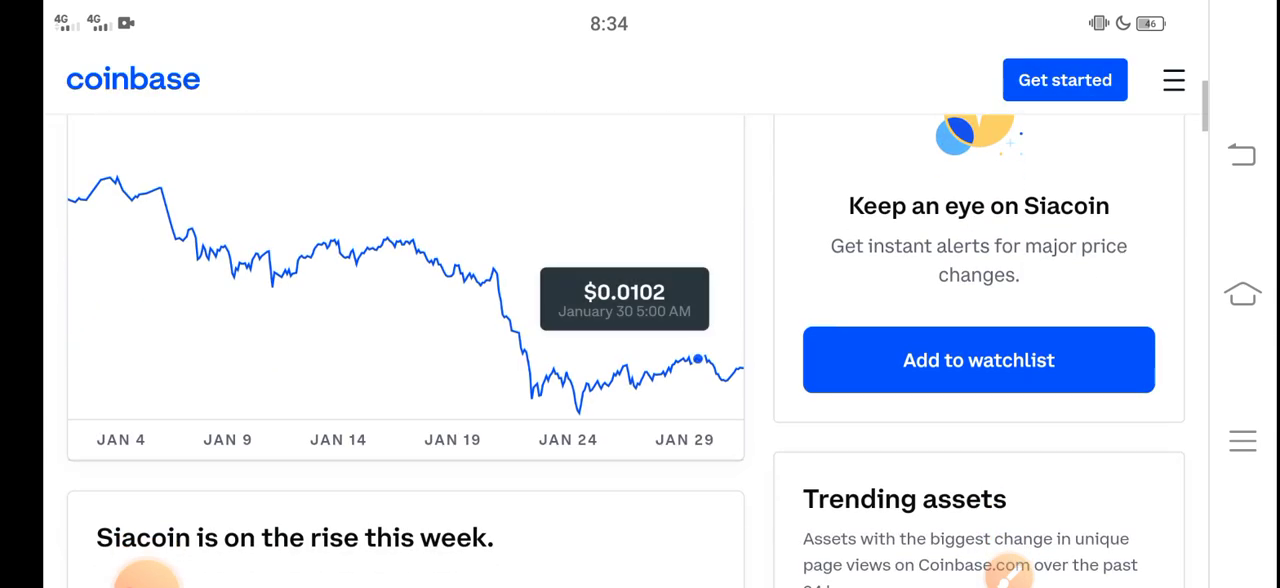
scroll(down, 3)
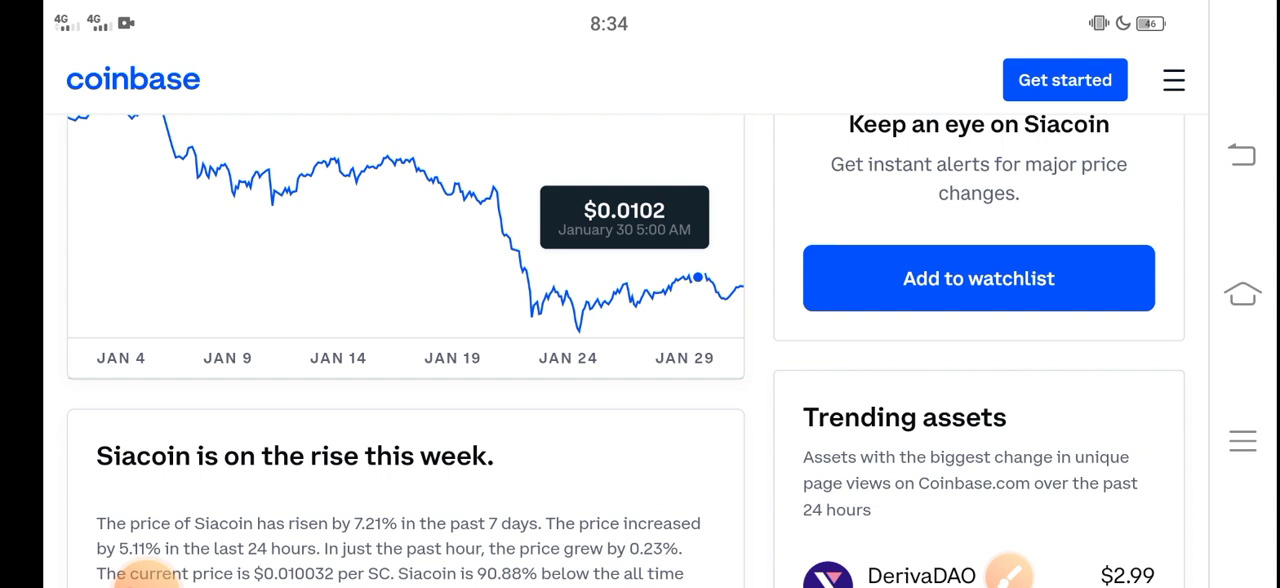